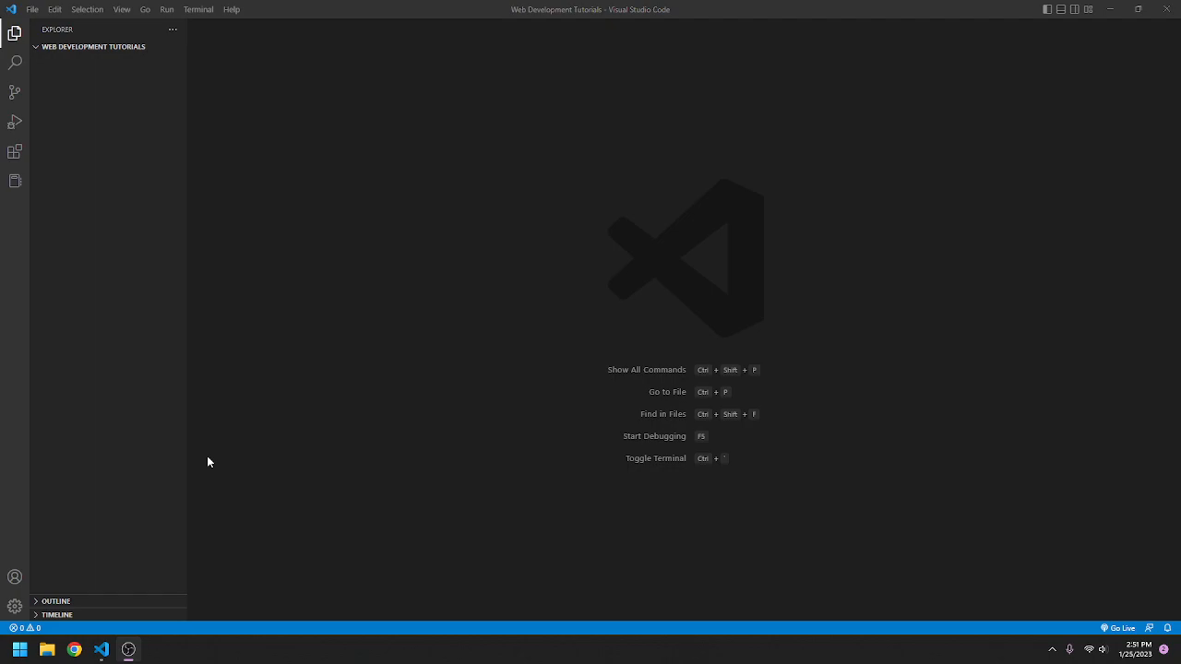
pyautogui.moveTo(271, 215)
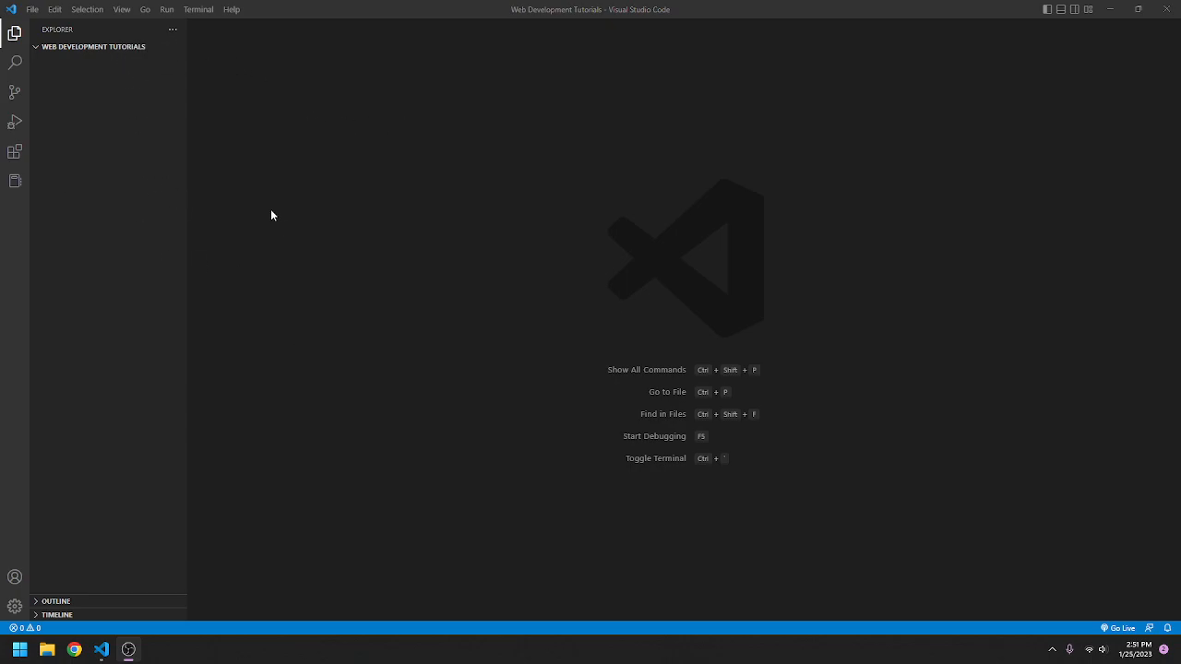
pyautogui.moveTo(471, 273)
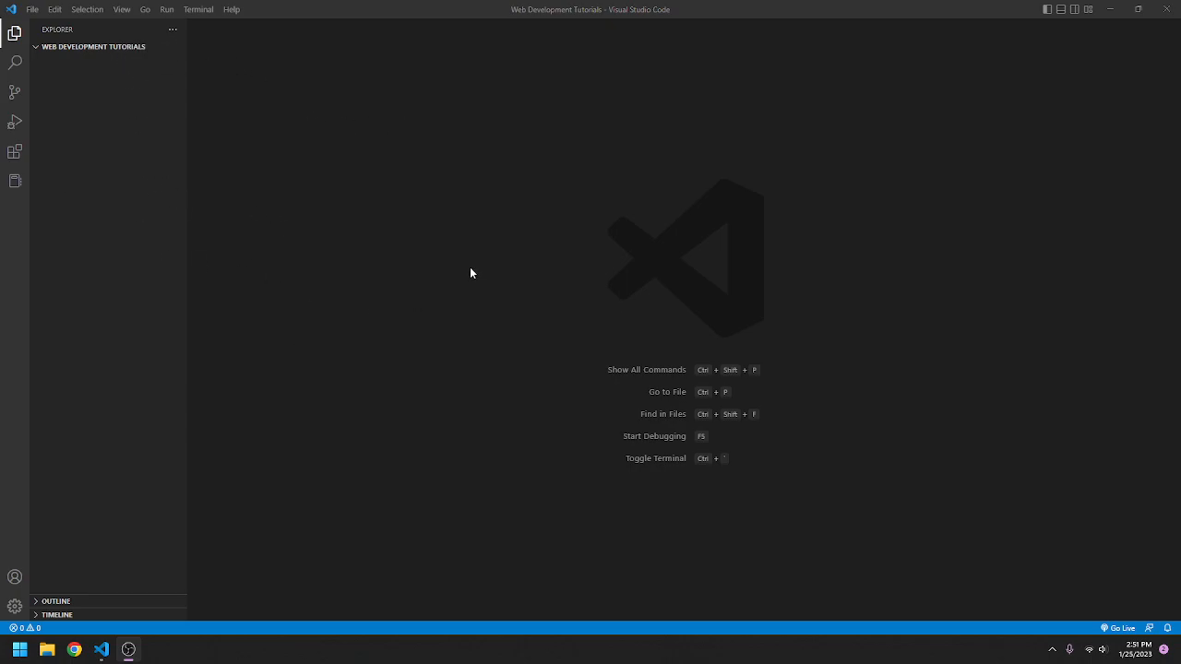
pyautogui.moveTo(521, 334)
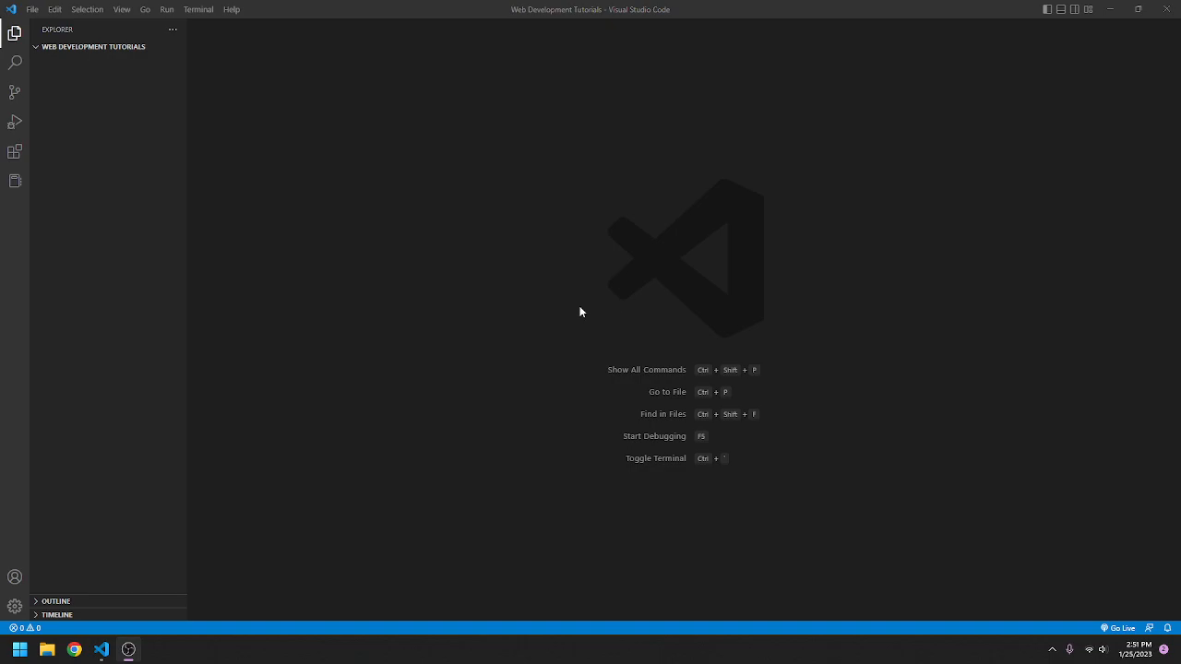
pyautogui.moveTo(104, 47)
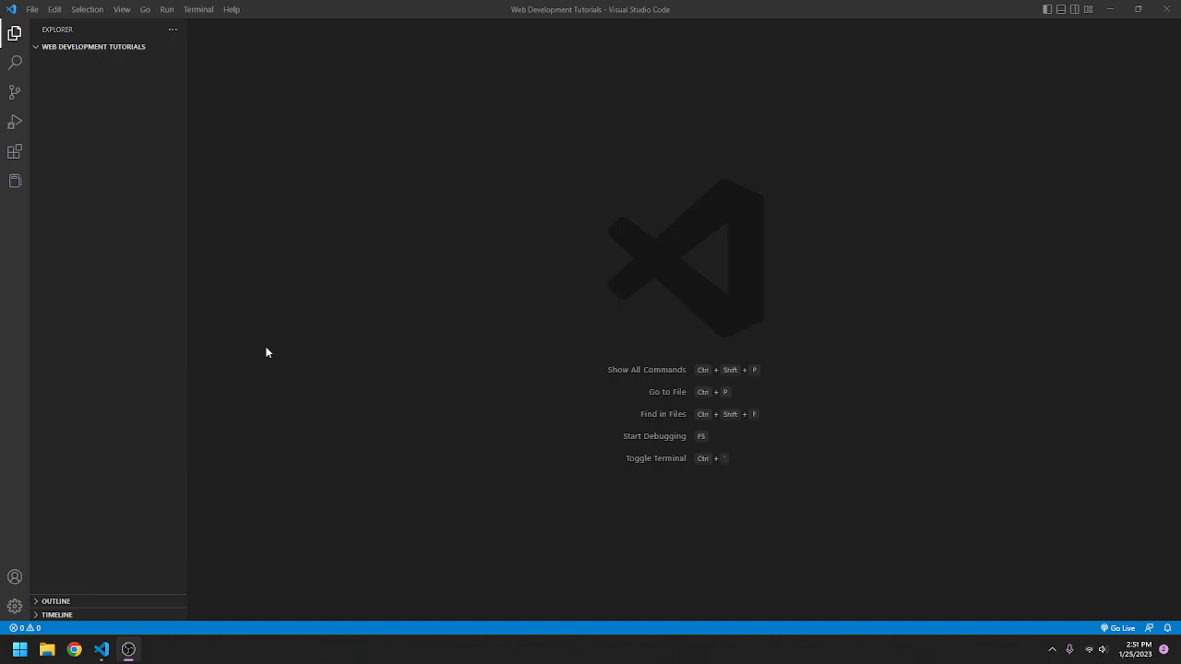
pyautogui.moveTo(270, 354)
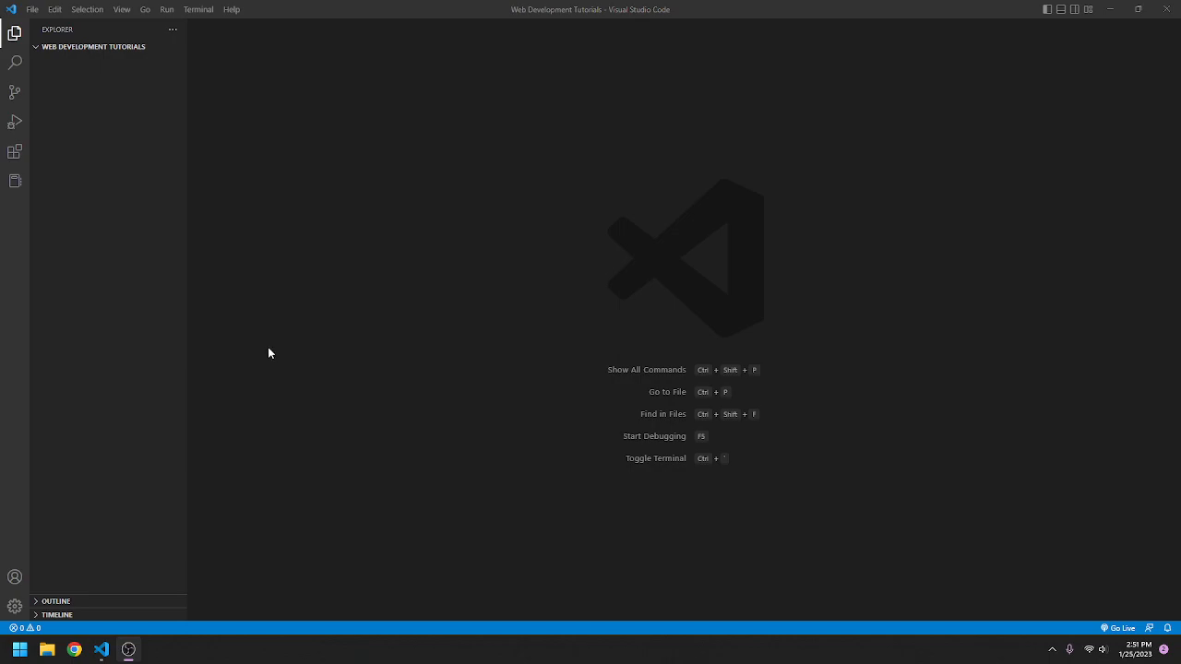
pyautogui.moveTo(523, 321)
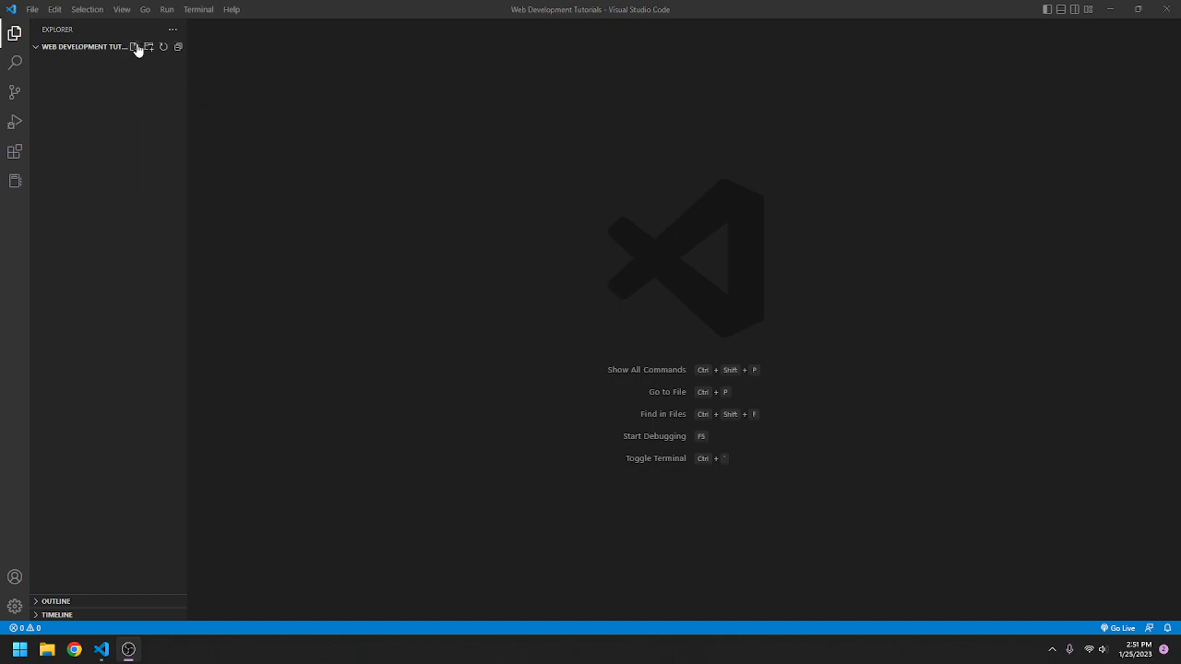
# Step: Create index.html, then strip the meta/title lines and lang attribute from its boilerplate
pyautogui.click(134, 47)
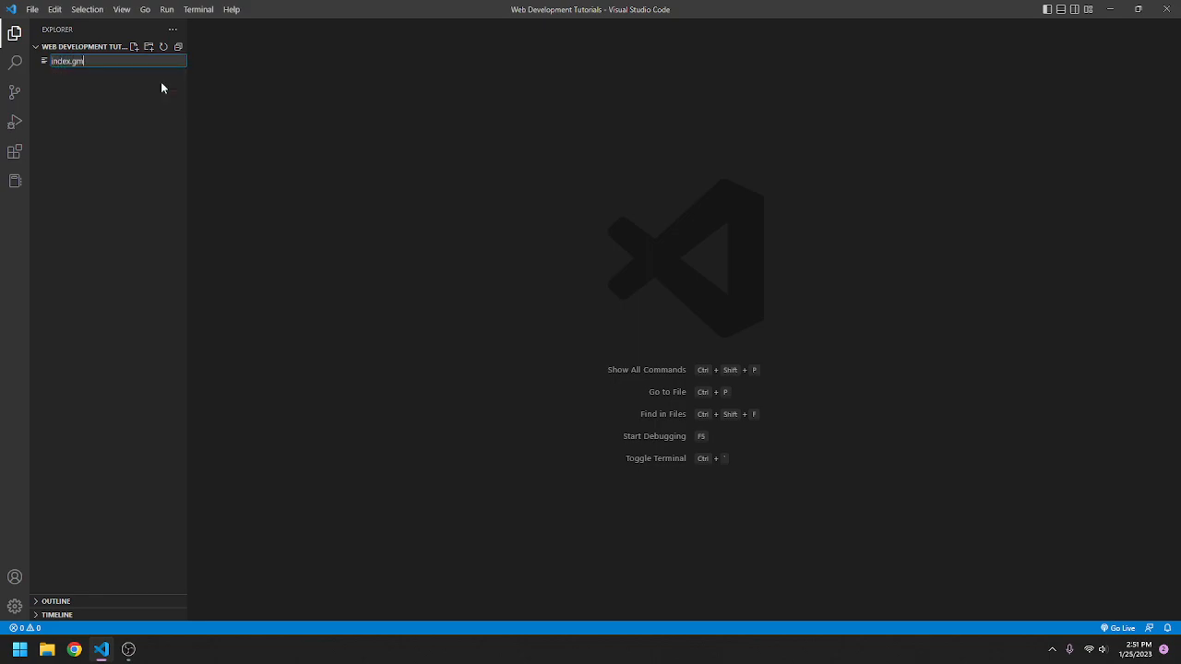
pyautogui.write('index.html')
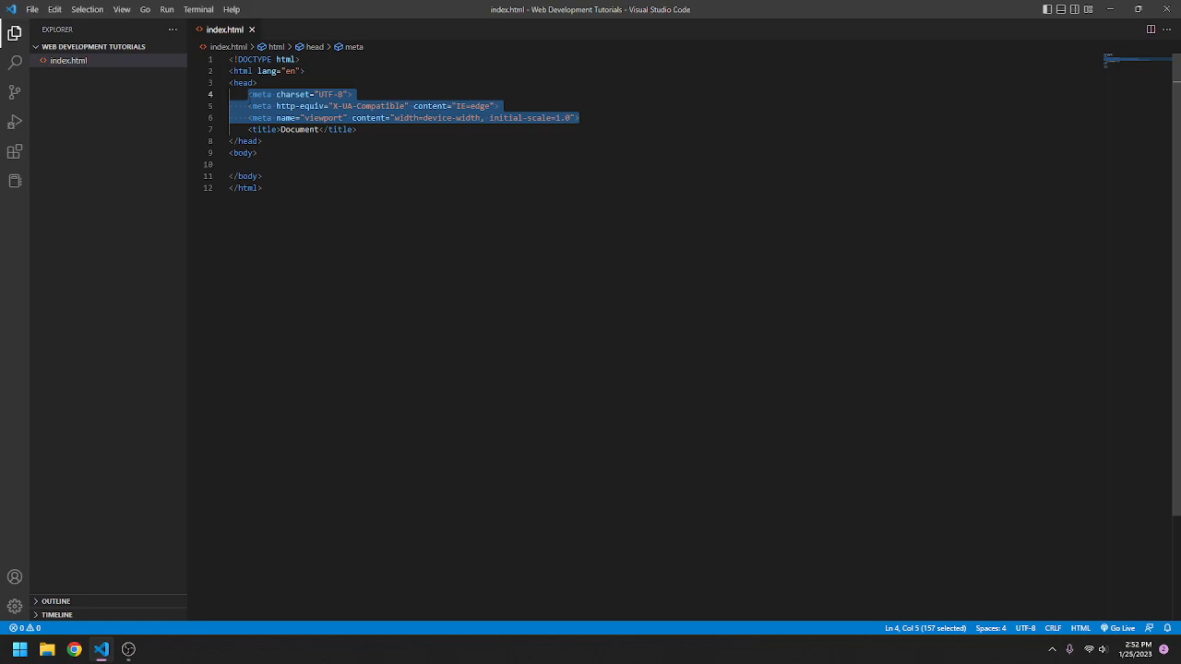
pyautogui.press('shift+down')
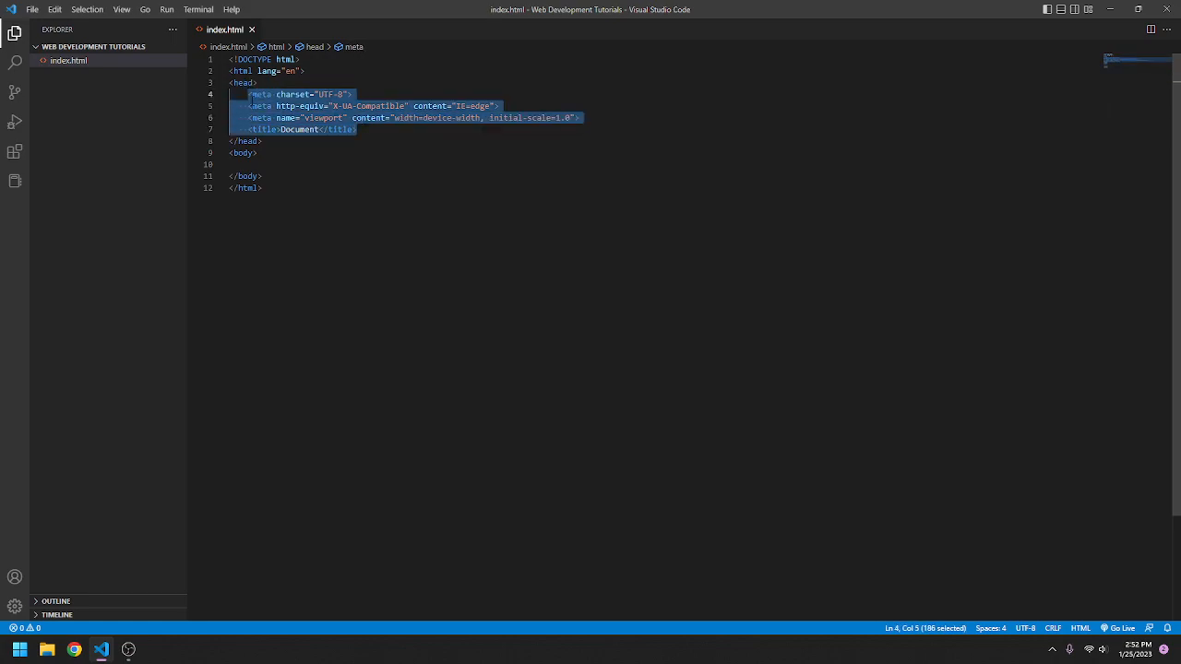
pyautogui.press('Delete')
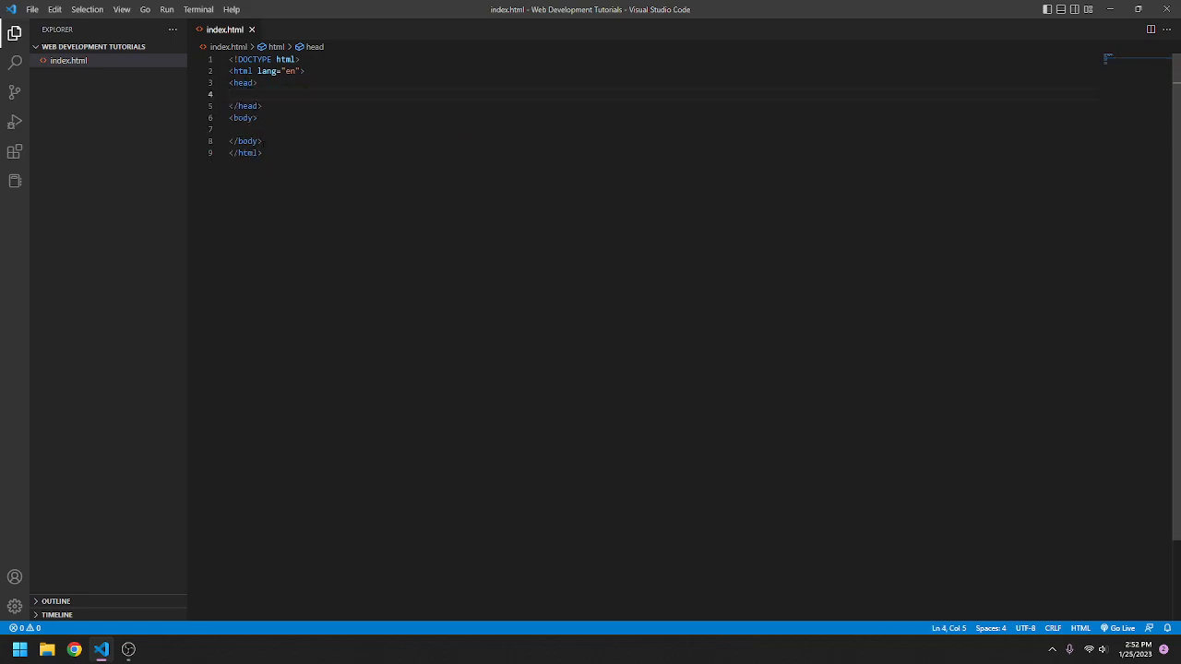
pyautogui.click(305, 71)
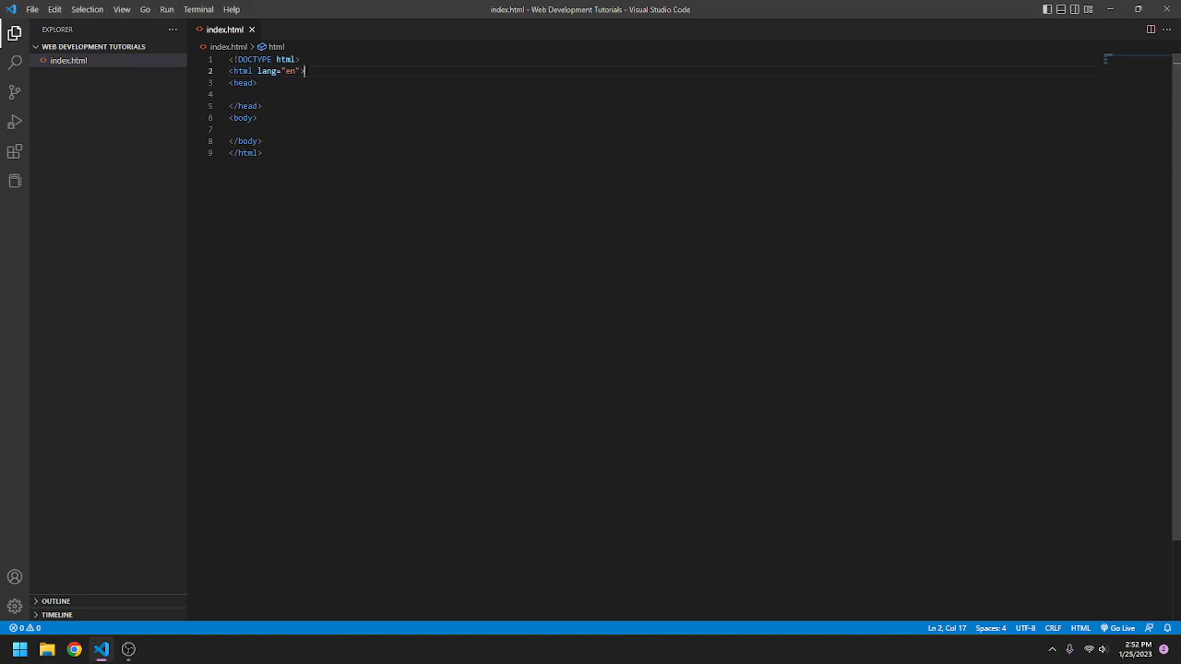
pyautogui.press('Backspace')
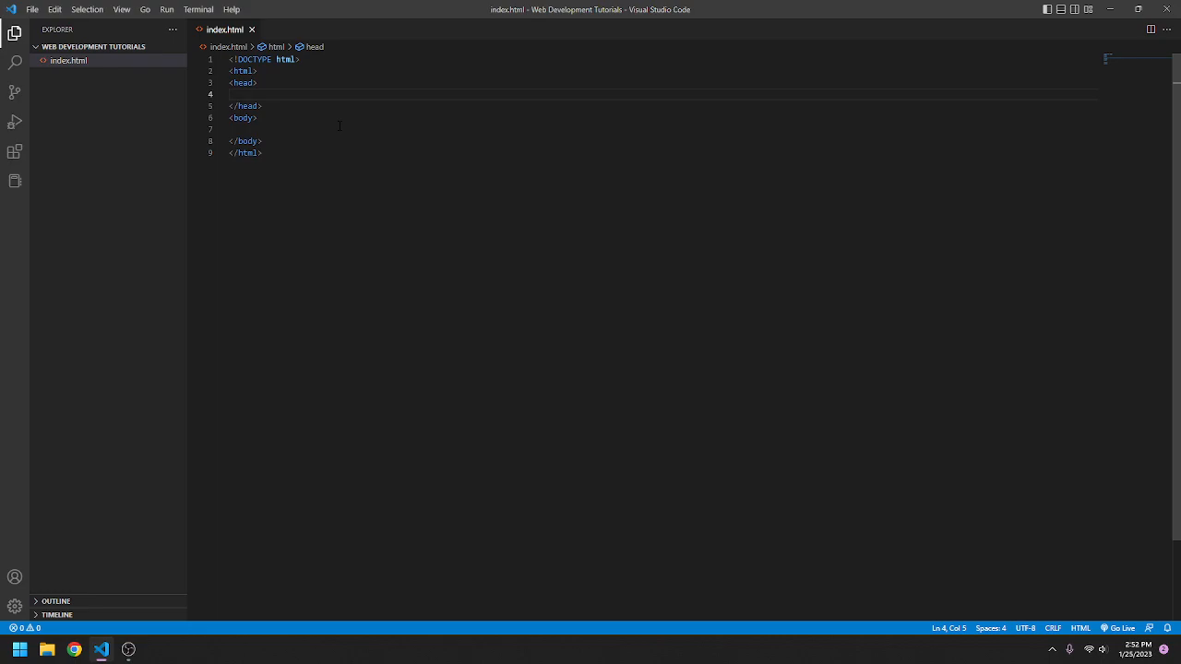
# Step: Create an empty style.css file and return to the index.html tab
pyautogui.click(136, 46)
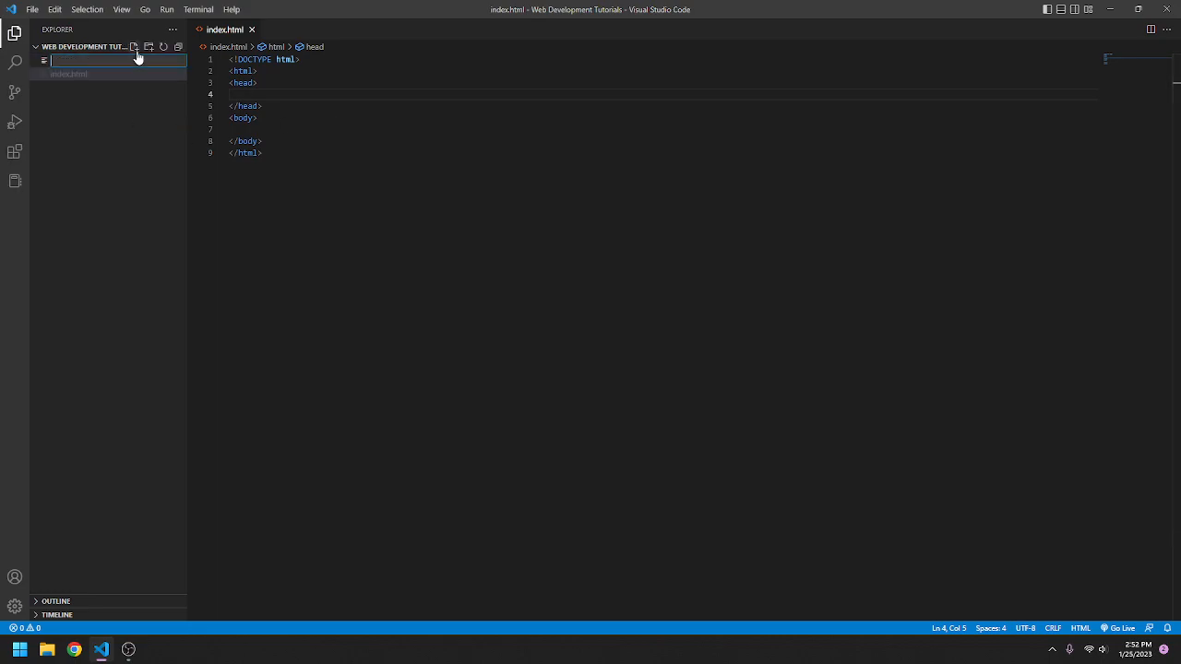
pyautogui.write('style.')
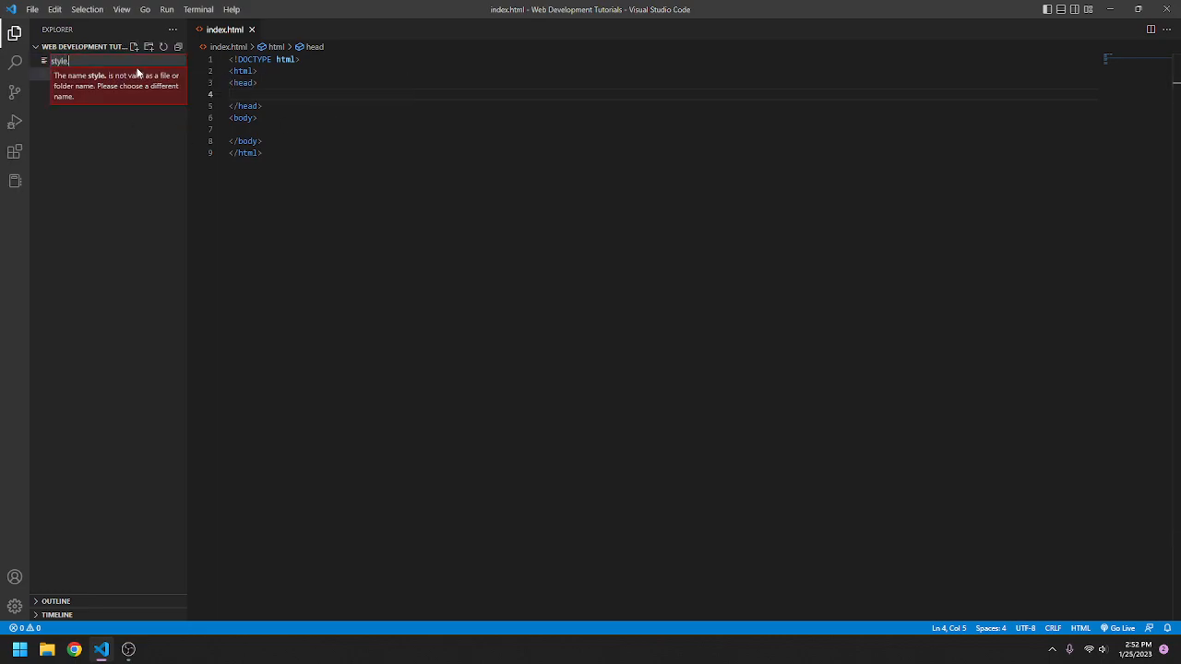
pyautogui.press('Enter')
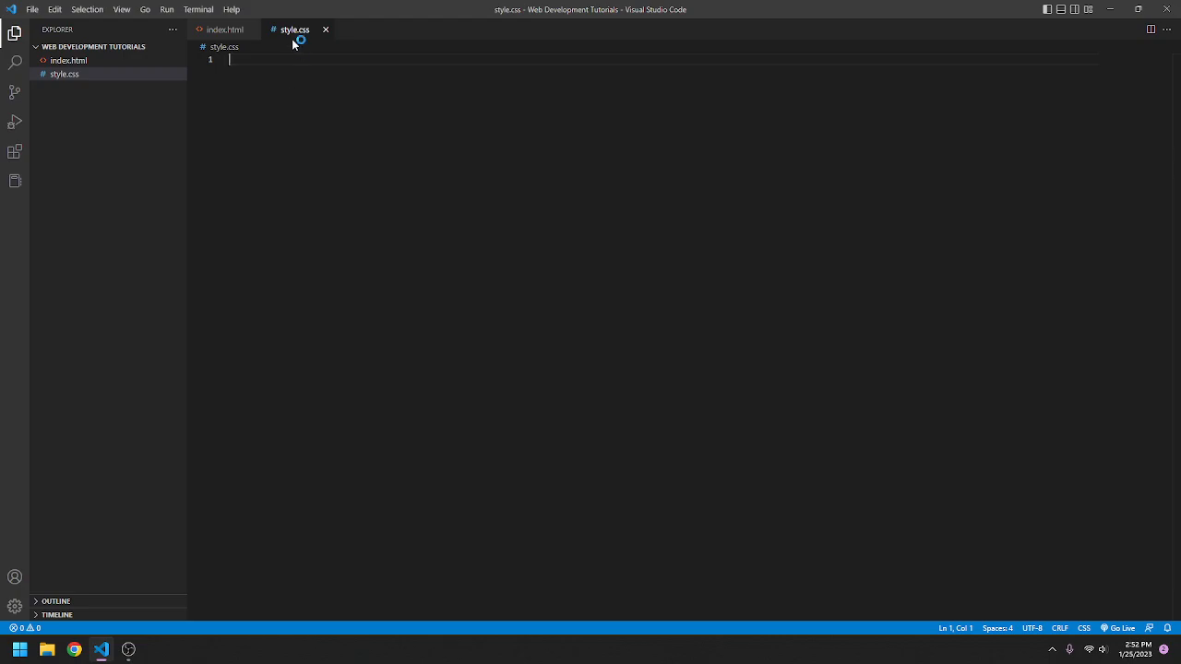
pyautogui.moveTo(294, 29)
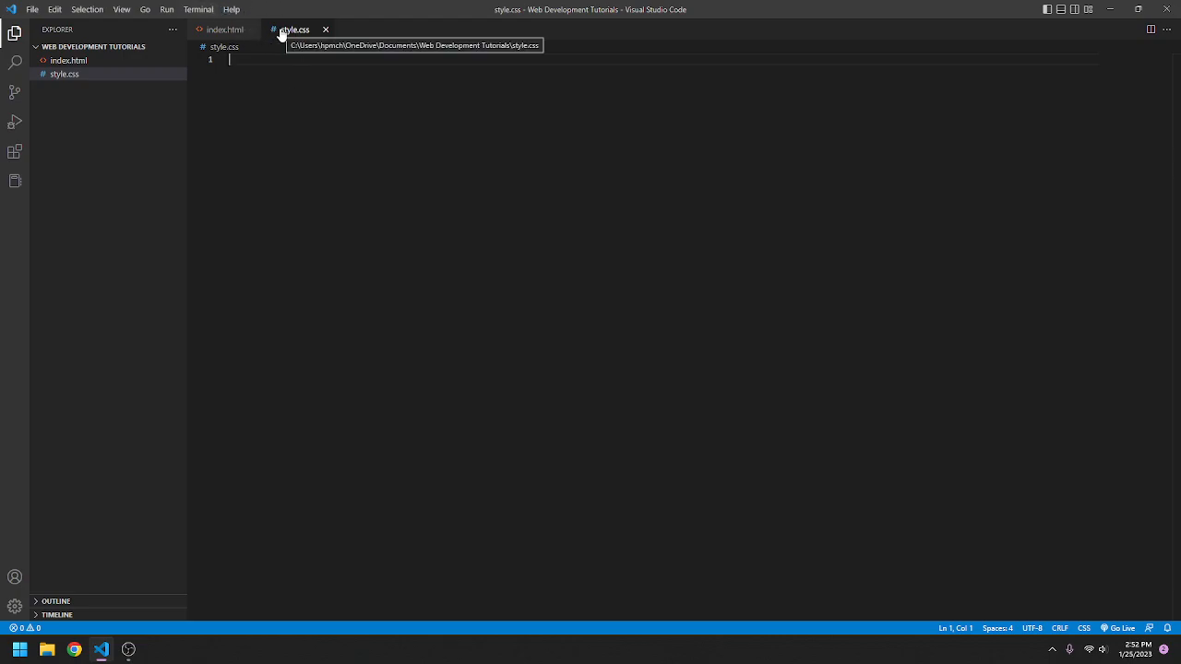
pyautogui.click(224, 28)
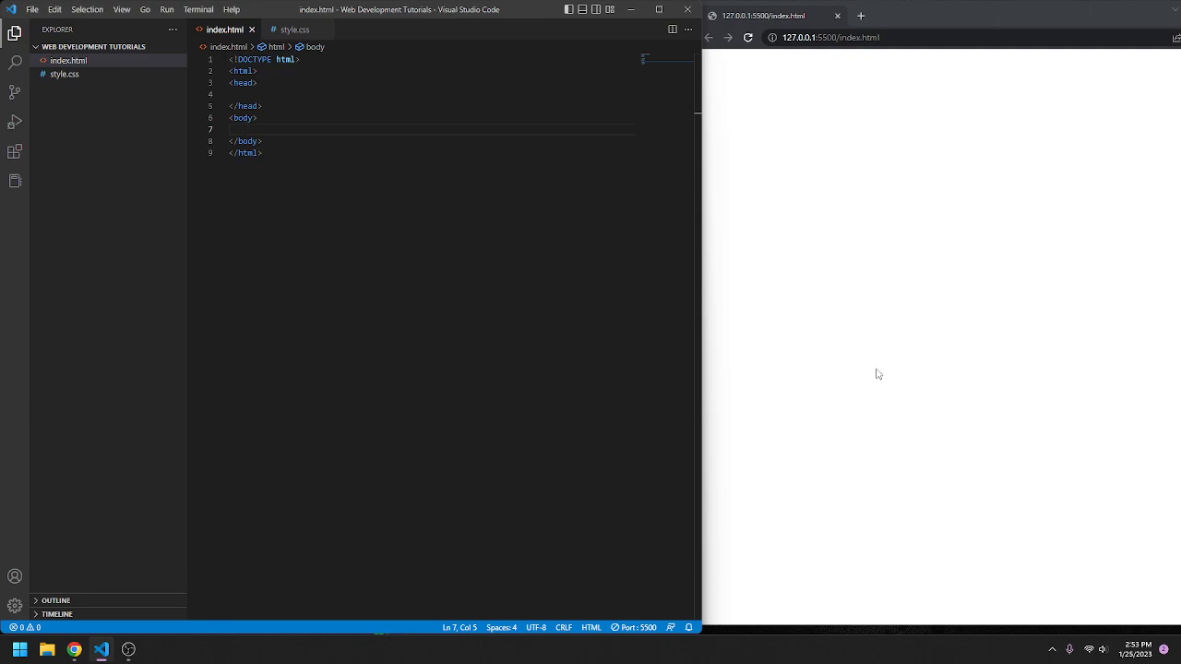
pyautogui.moveTo(991, 259)
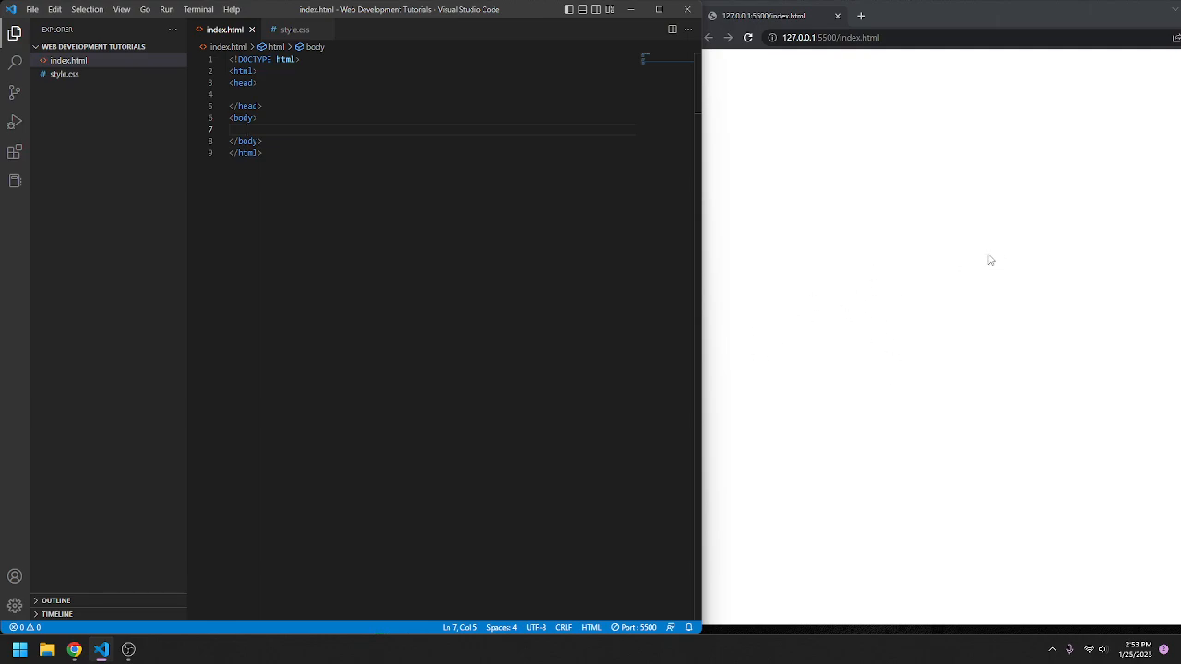
pyautogui.moveTo(980, 256)
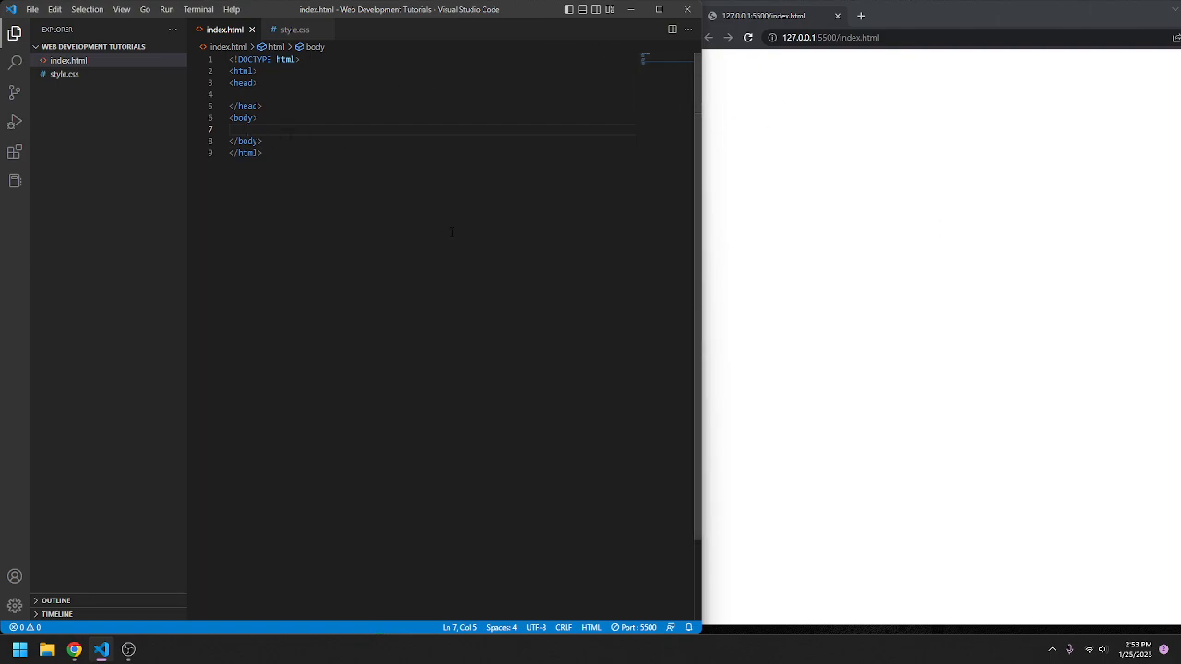
pyautogui.moveTo(543, 84)
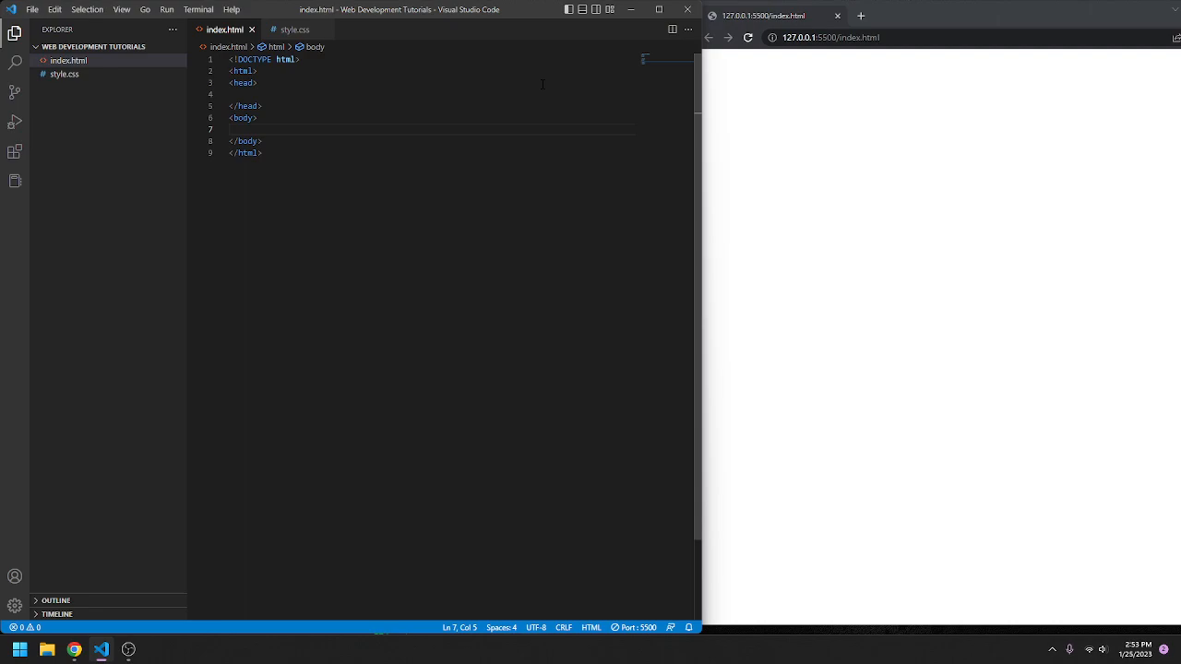
pyautogui.moveTo(418, 158)
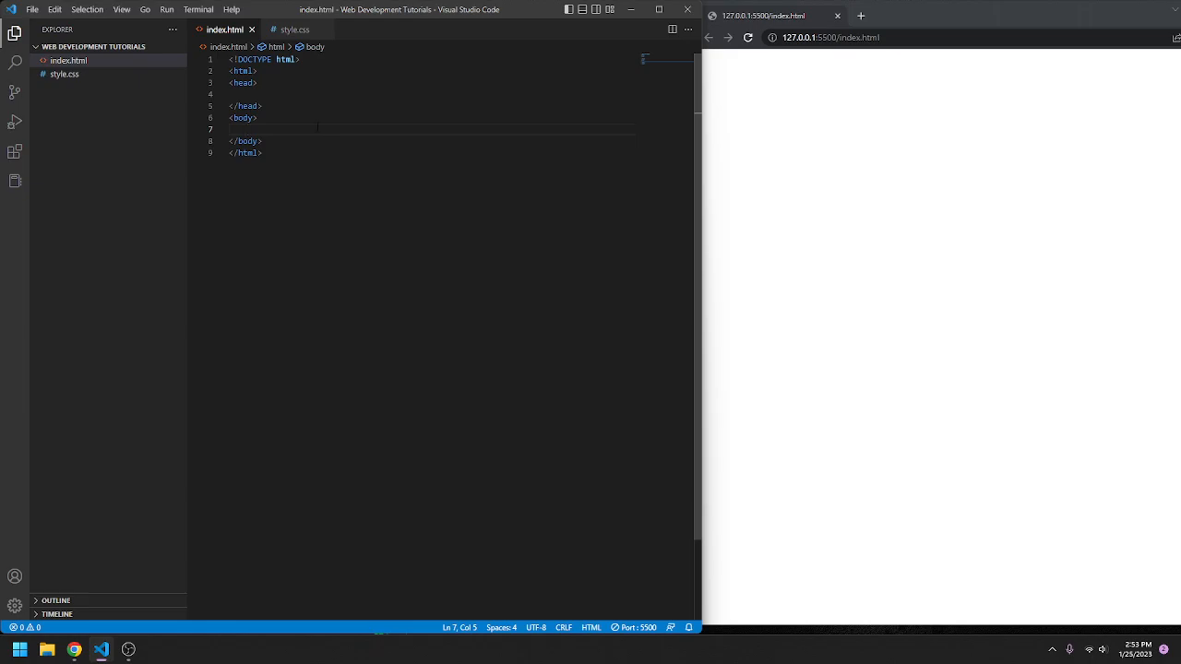
pyautogui.moveTo(343, 139)
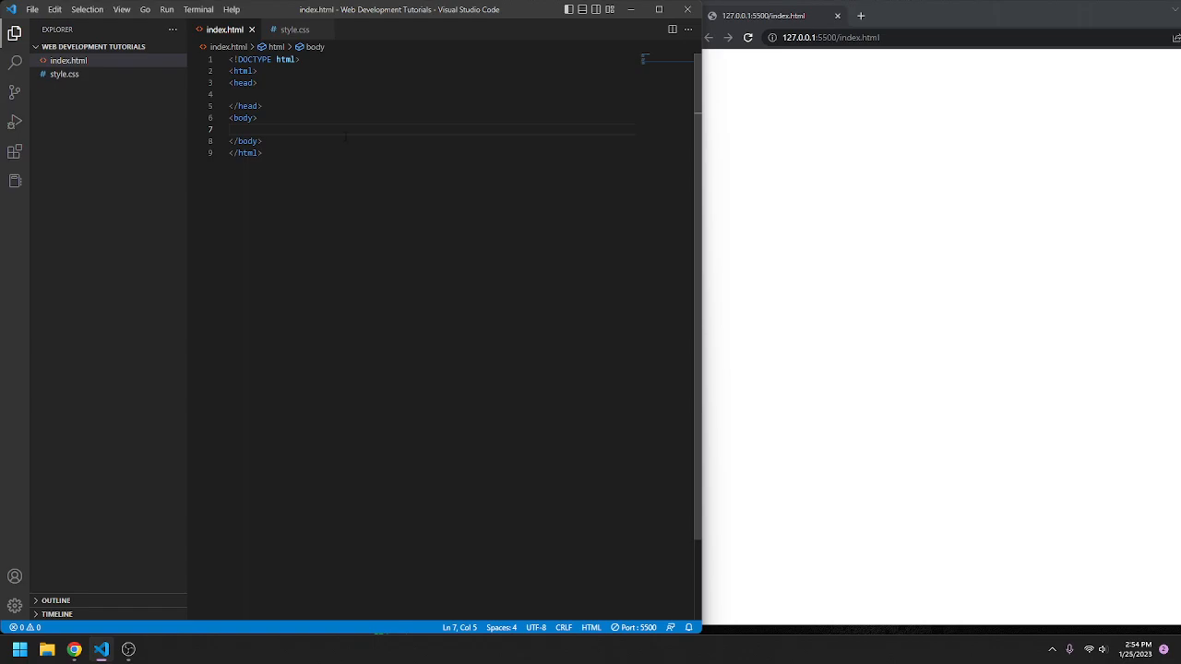
# Step: Highlight the DOCTYPE declaration and the opening and closing html tags
pyautogui.doubleClick(286, 59)
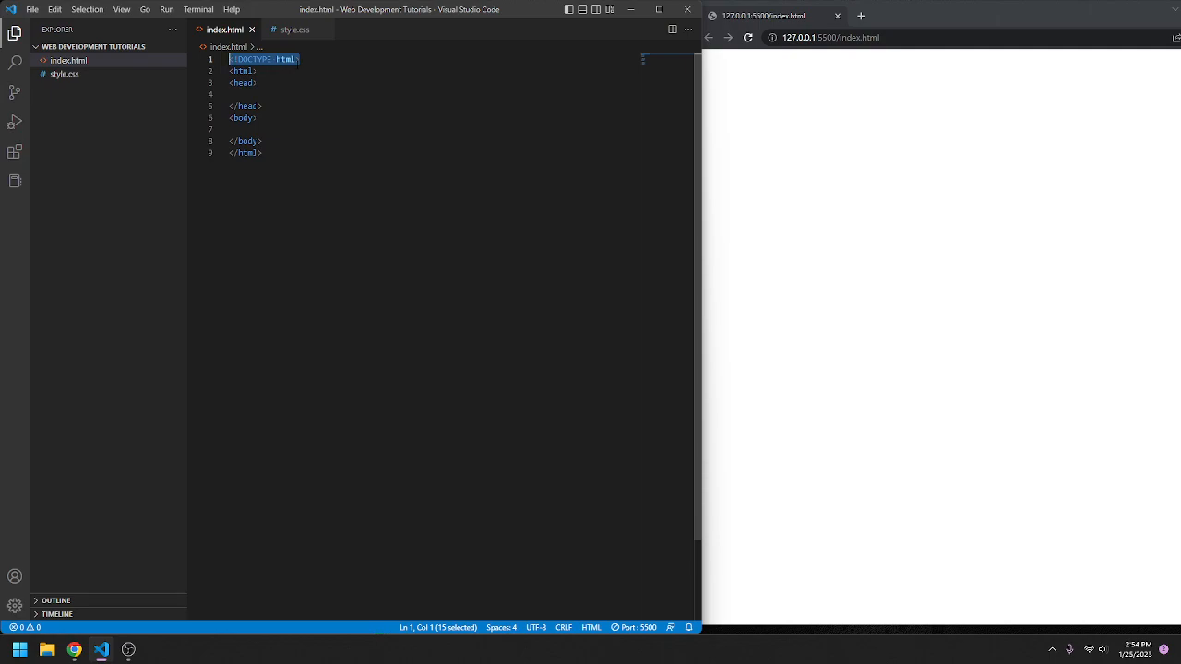
pyautogui.click(258, 71)
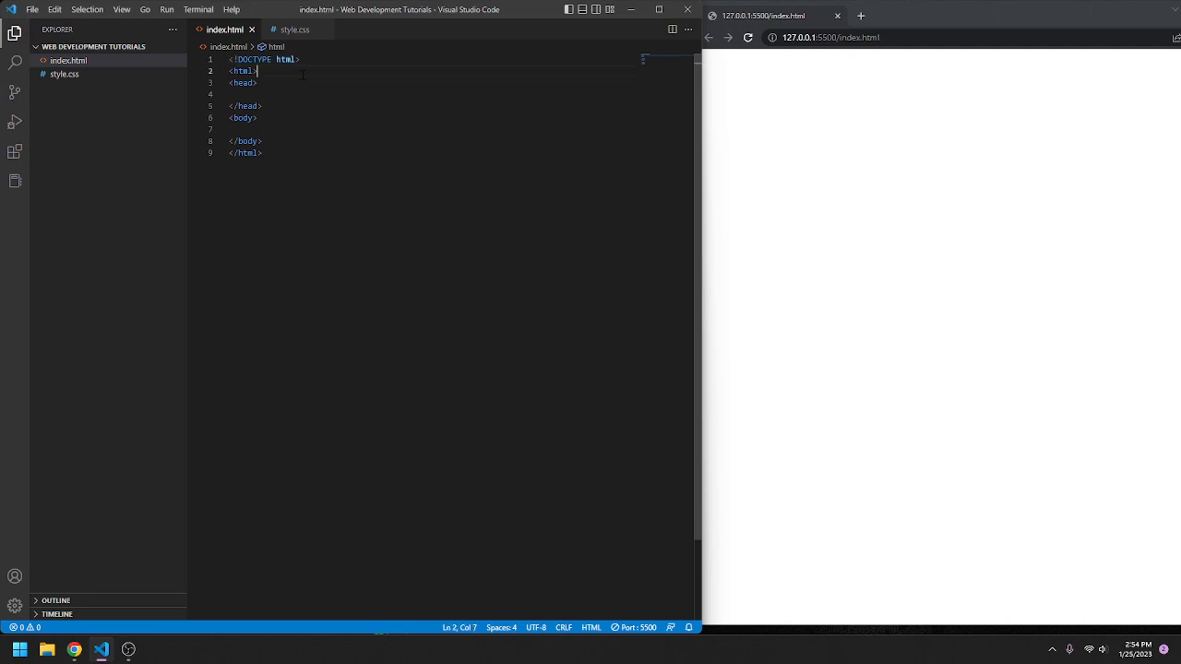
pyautogui.doubleClick(244, 71)
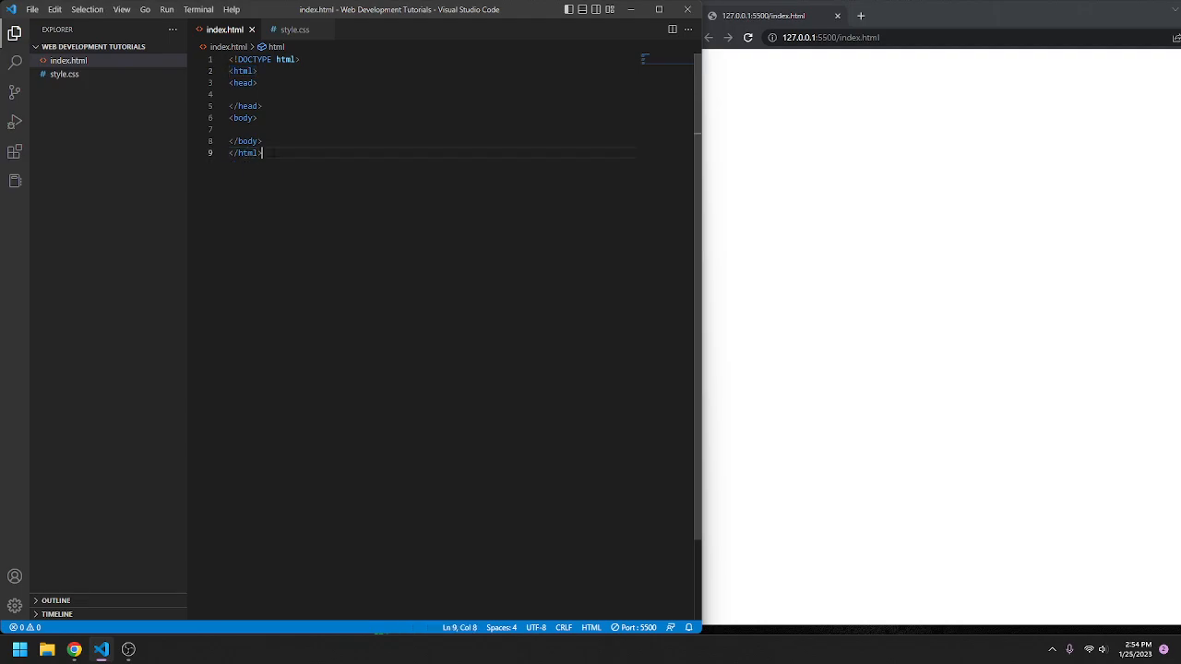
pyautogui.click(260, 82)
pyautogui.write('<>')
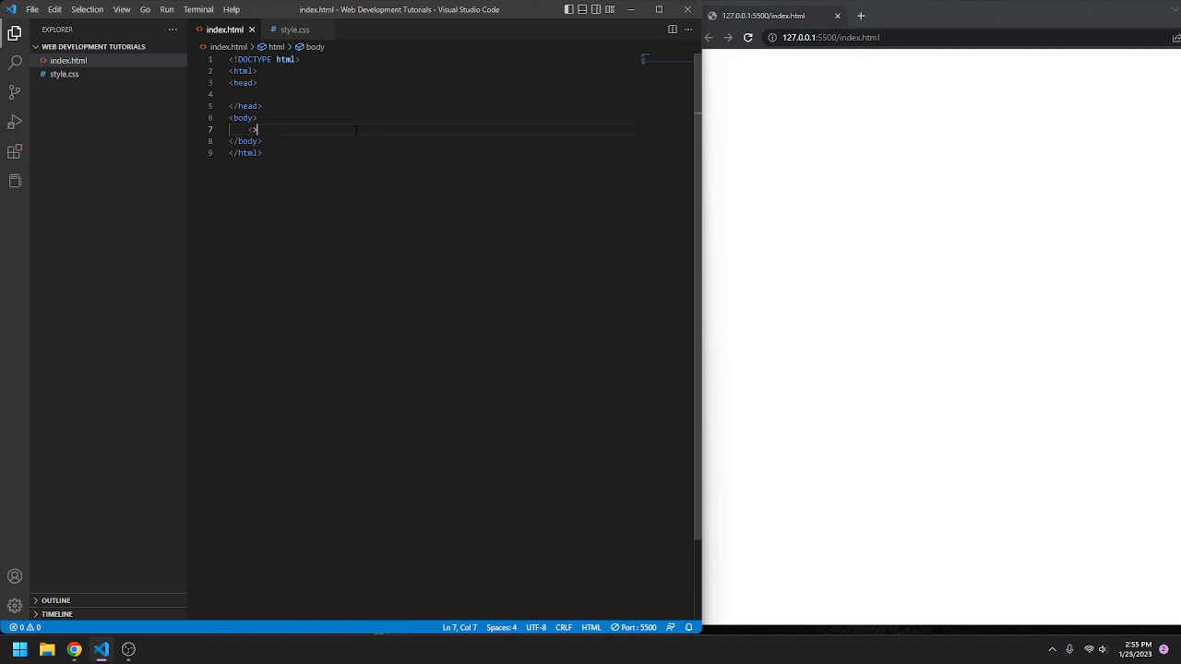
# Step: Write a p element reading 'Hello, this is my paragraph' and auto-close it
pyautogui.press('Backspace')
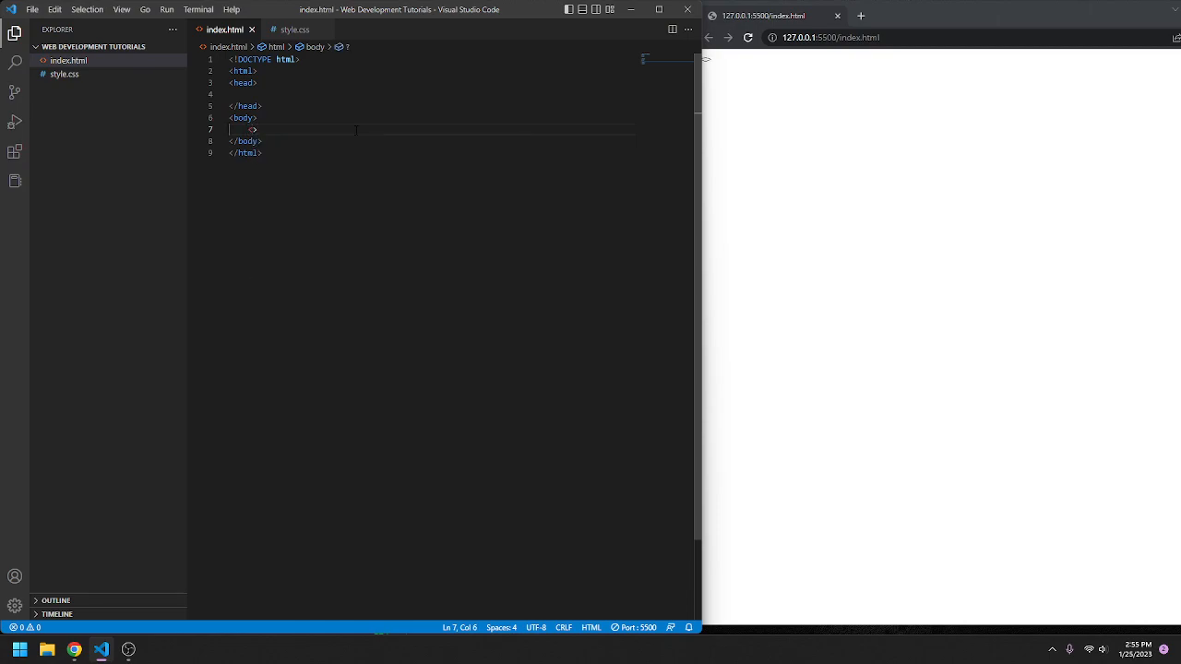
pyautogui.write('p')
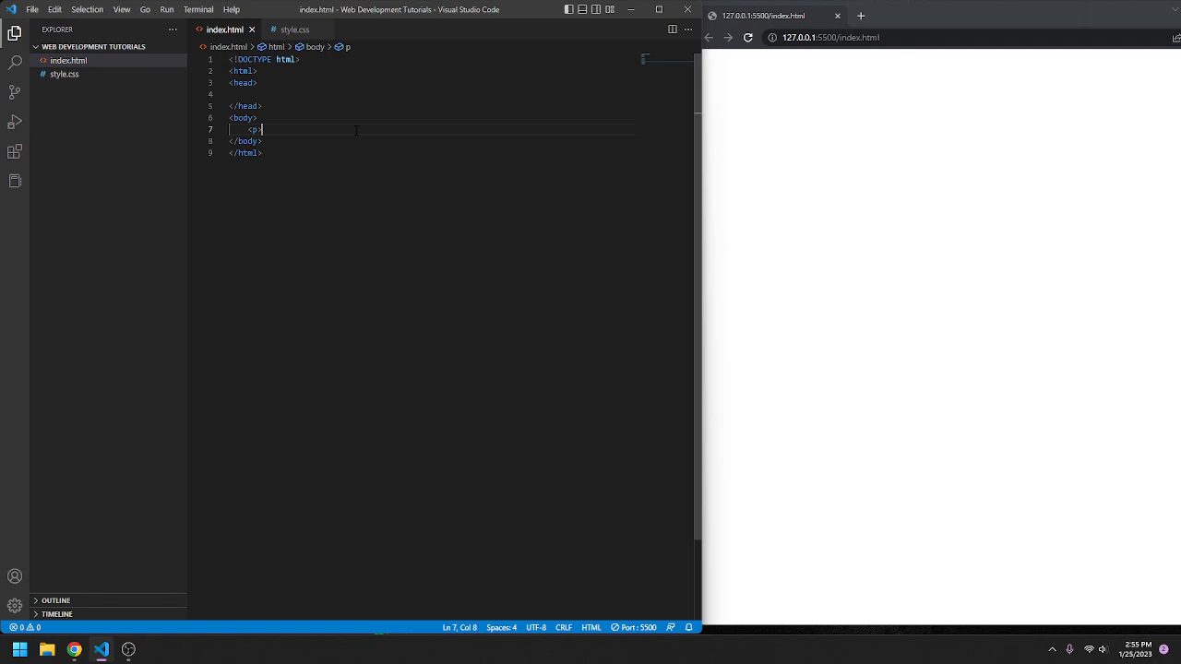
pyautogui.write('Hello,')
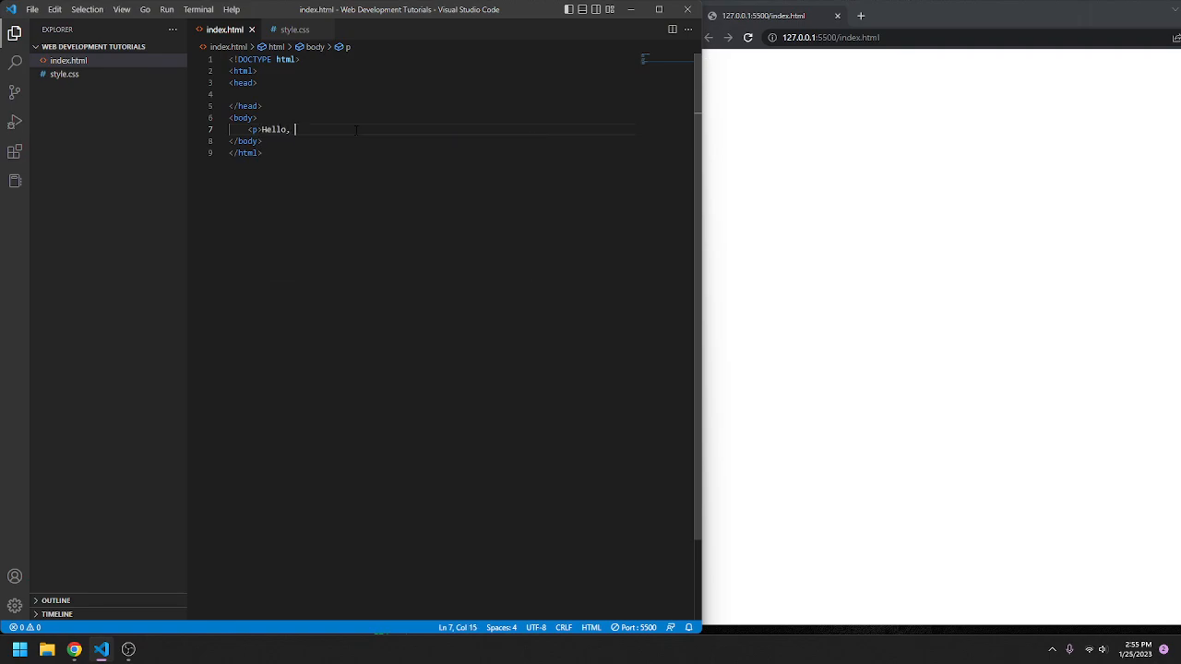
pyautogui.write('this is my para')
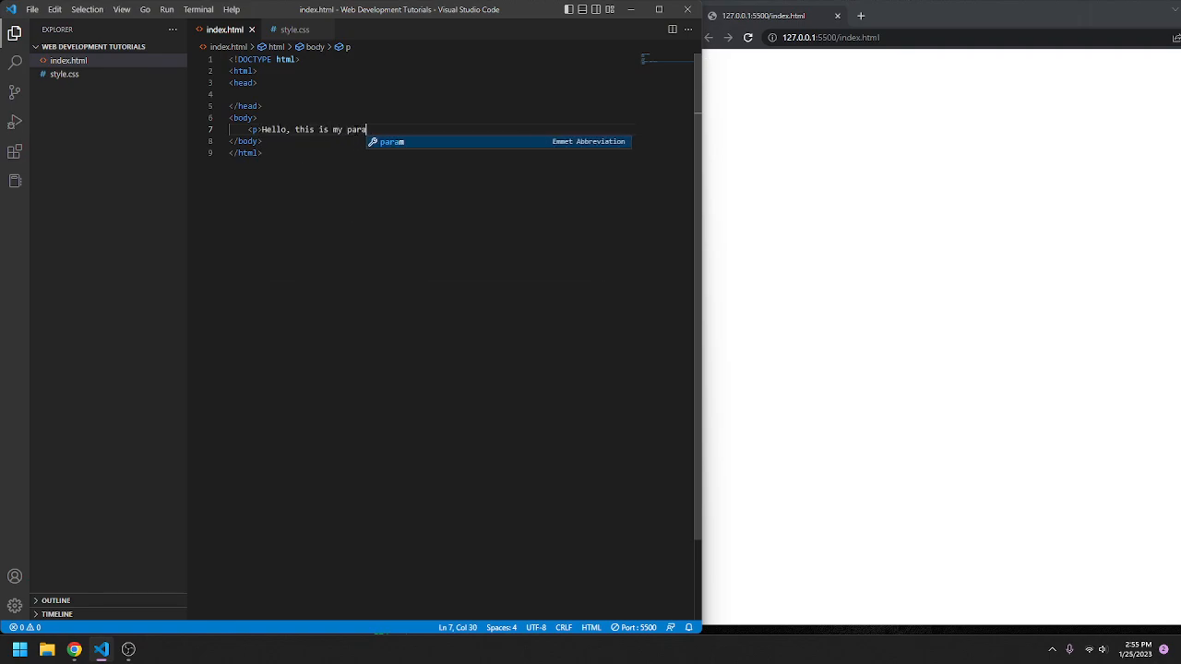
pyautogui.write('graph')
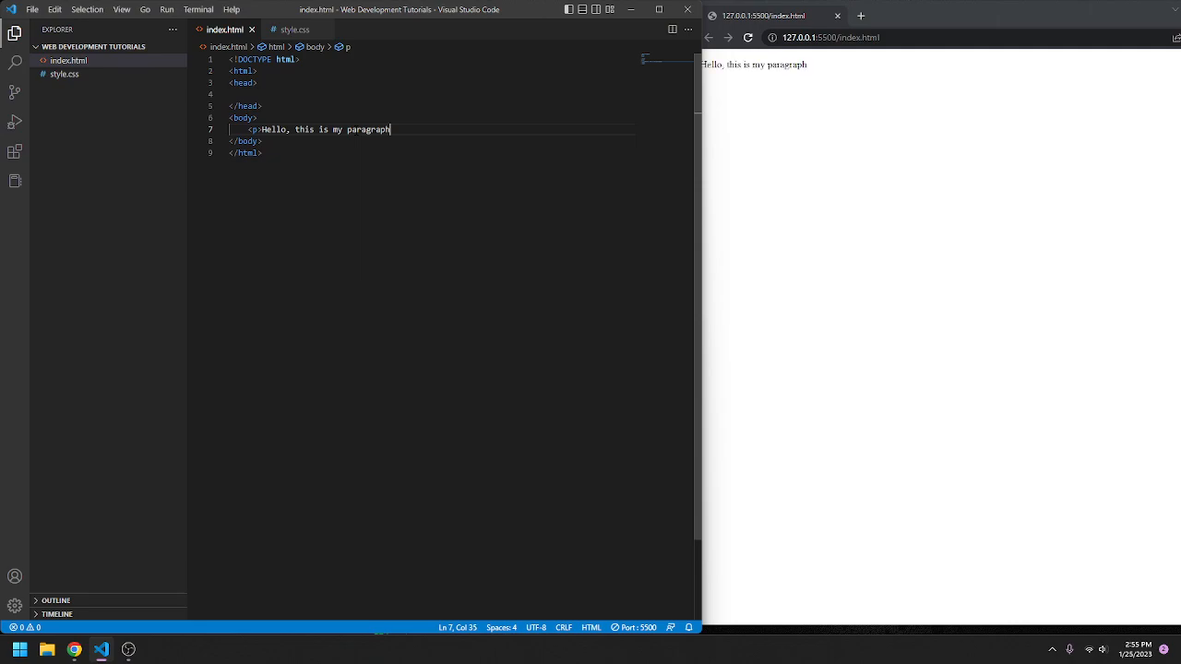
pyautogui.write('</p>')
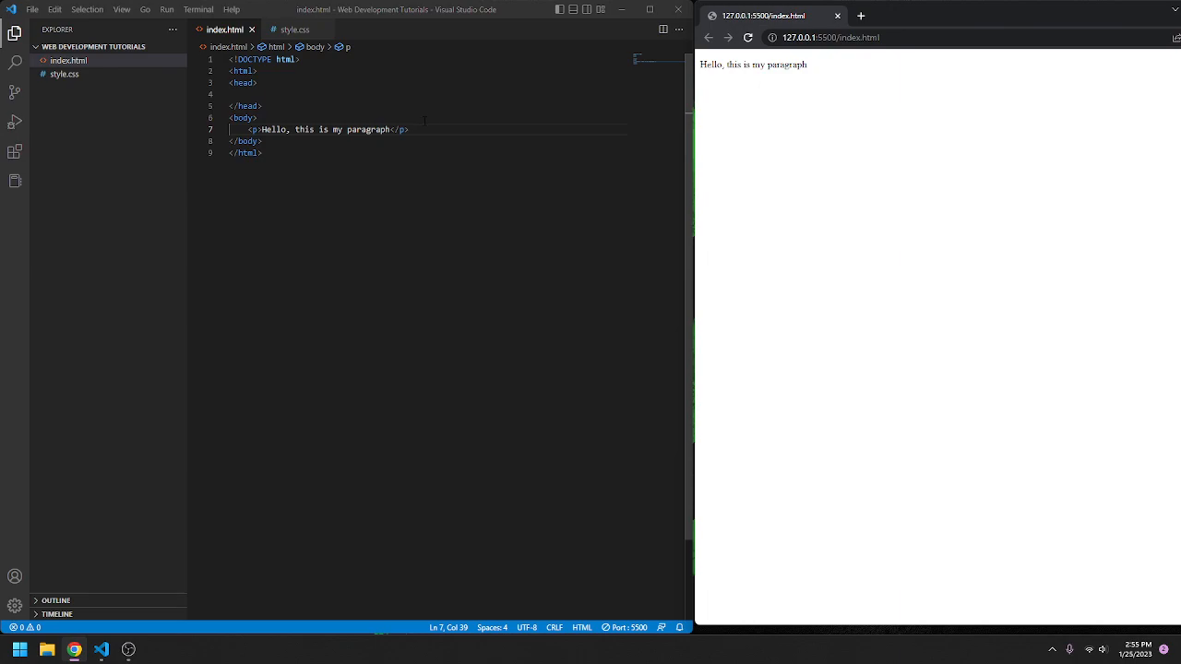
# Step: Add an h1 heading 'This is my title' above the paragraph
pyautogui.click(258, 118)
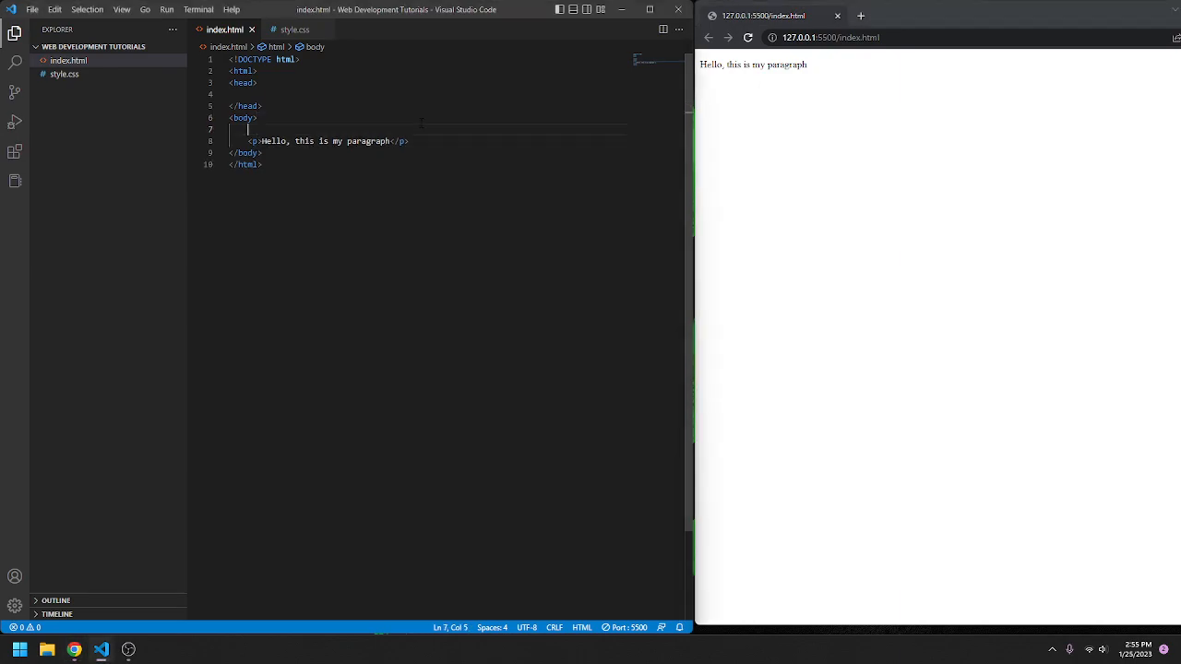
pyautogui.write('<h1></h1>')
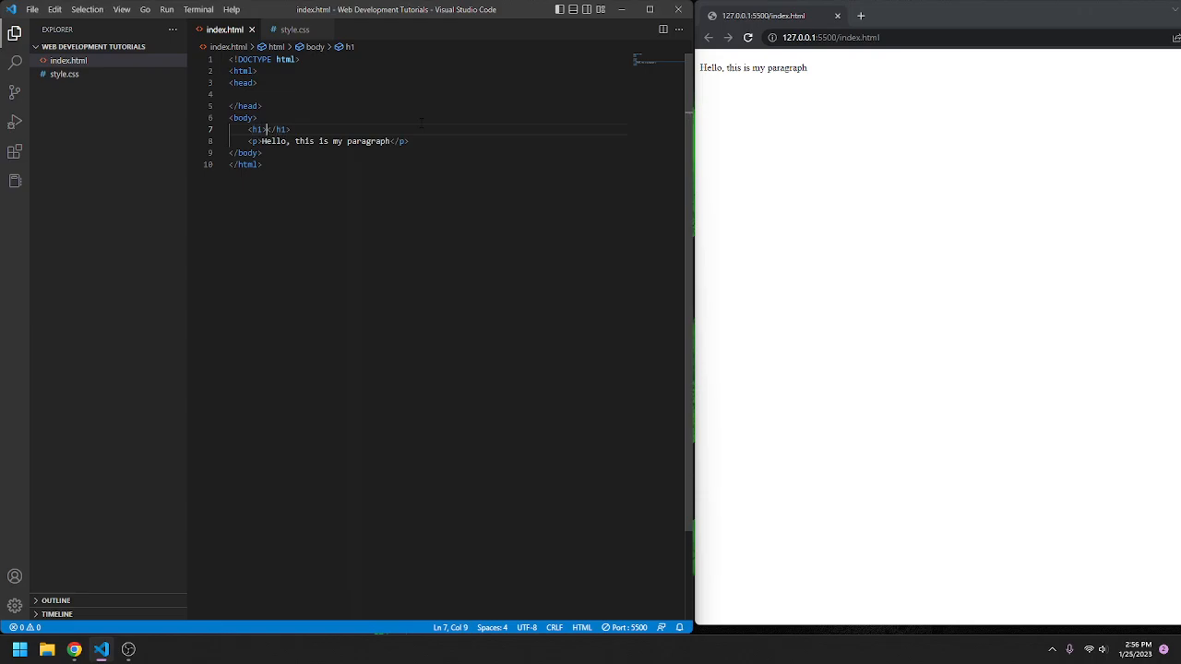
pyautogui.write('This is my title')
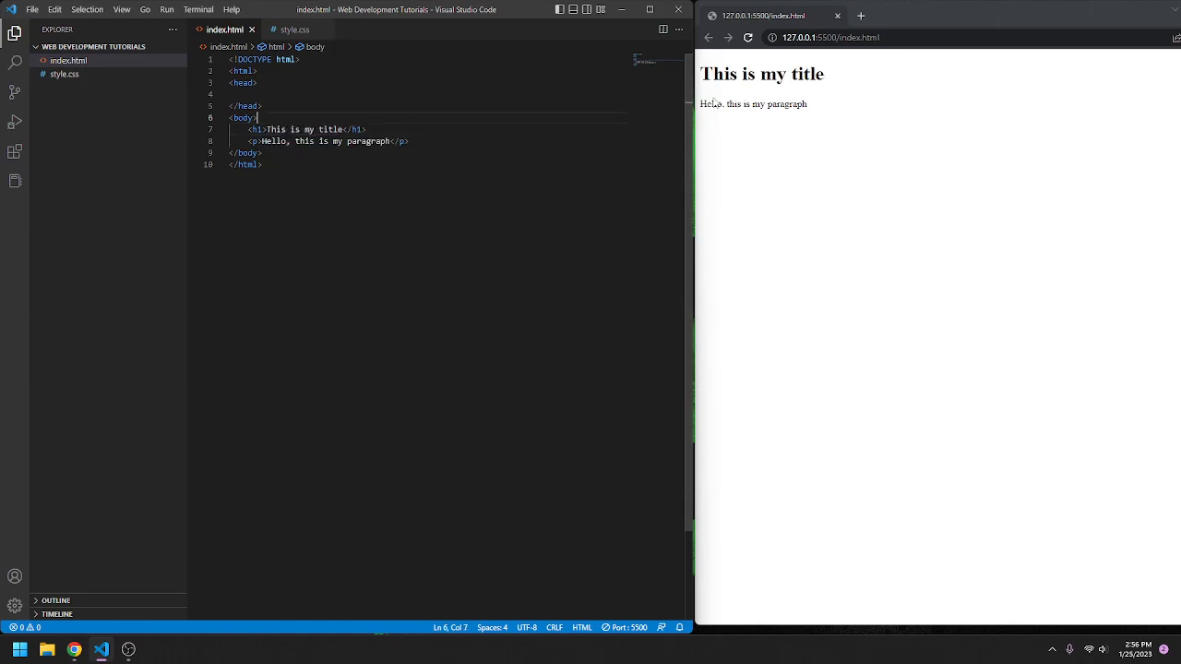
# Step: Add an h2 heading 'This is a smaller title' below the h1
pyautogui.click(365, 129)
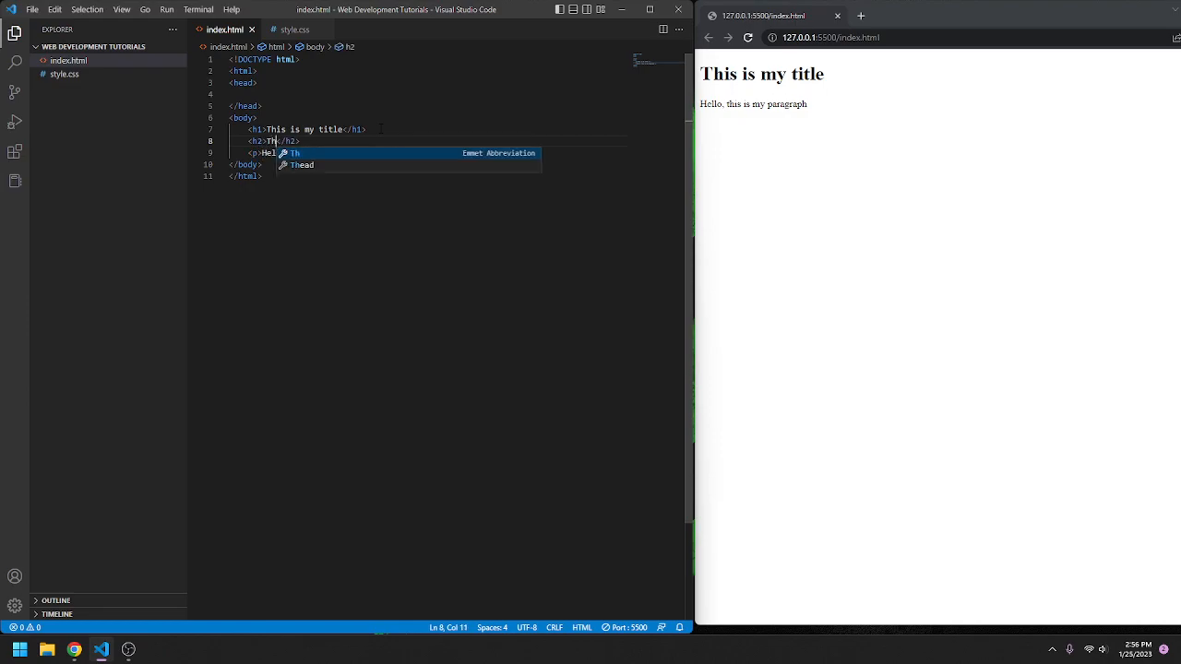
pyautogui.write('is a smaller tuw')
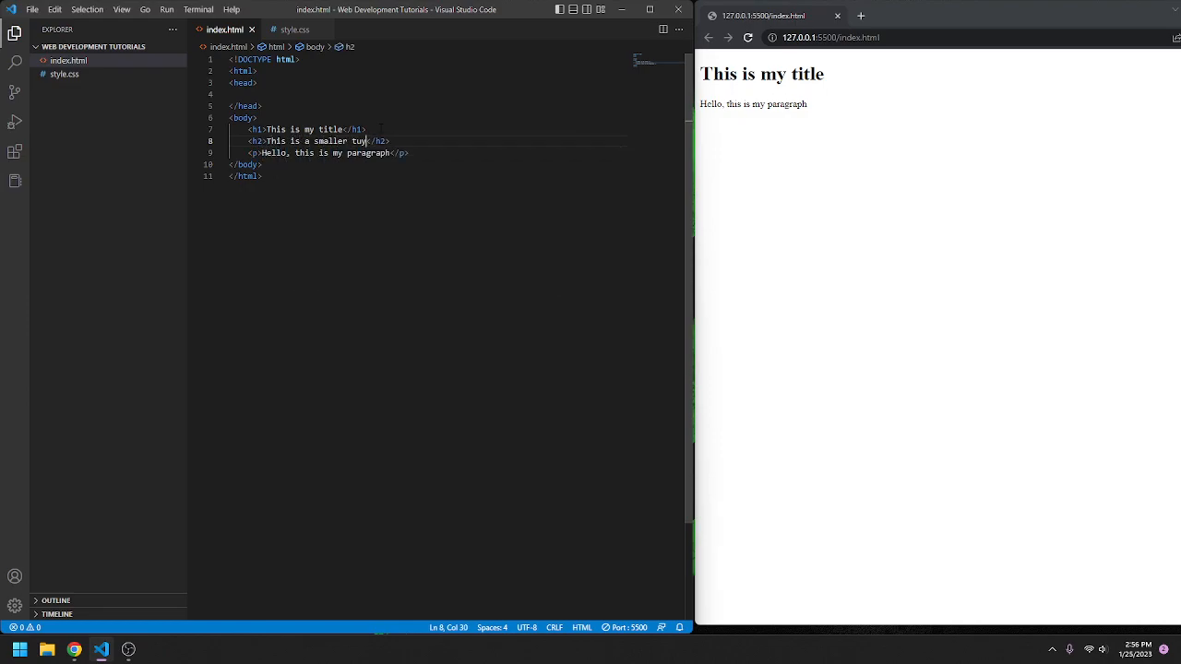
pyautogui.write('title')
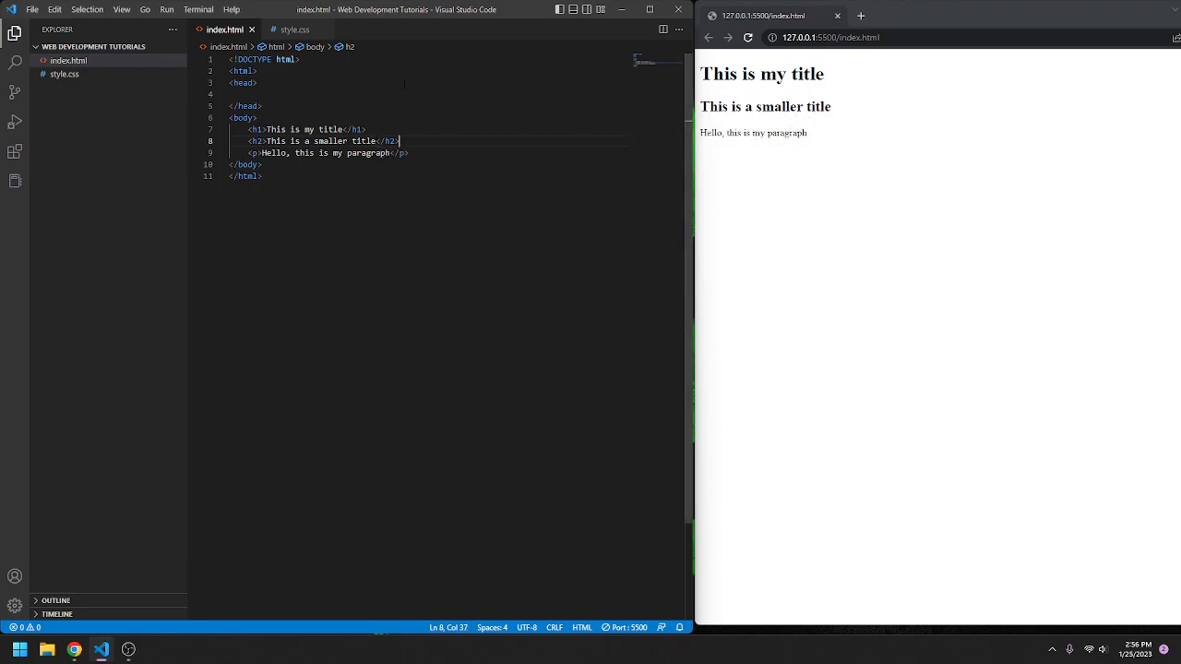
pyautogui.write('<')
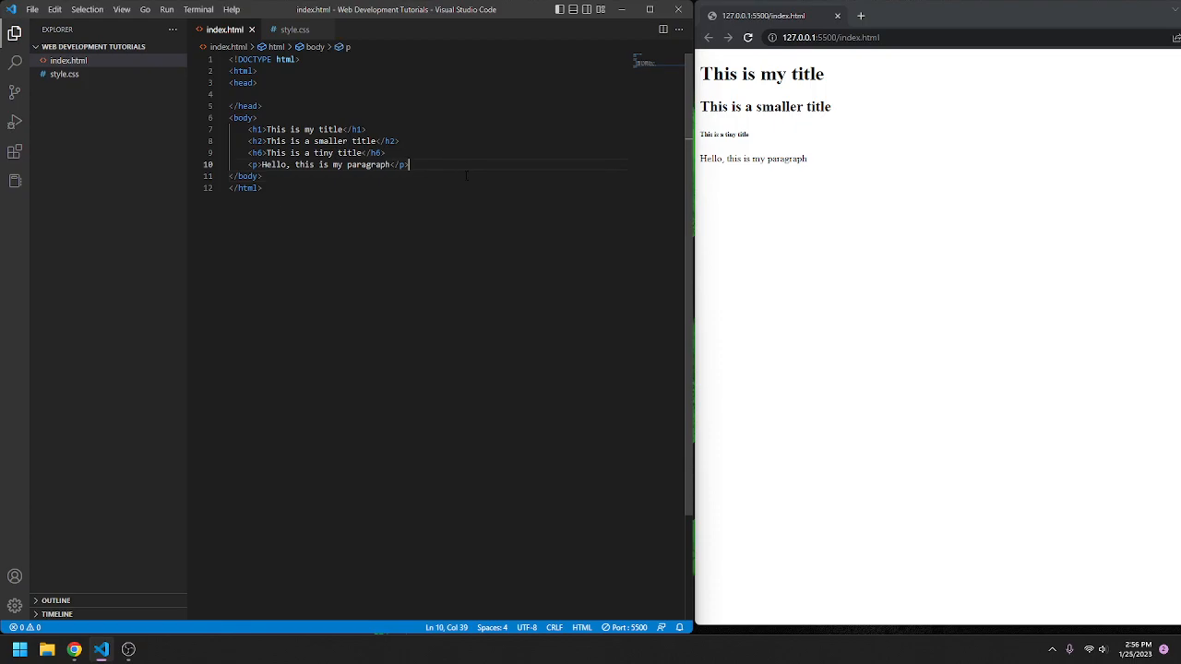
# Step: Switch to the style.css tab, then back to index.html
pyautogui.click(294, 29)
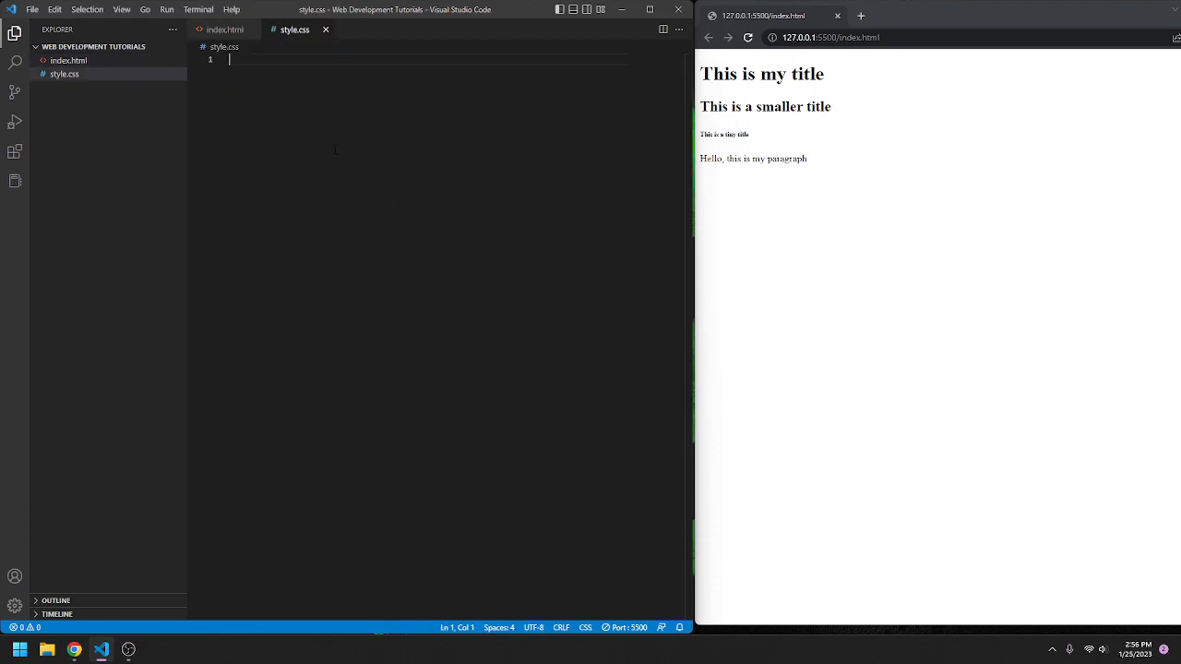
pyautogui.click(224, 29)
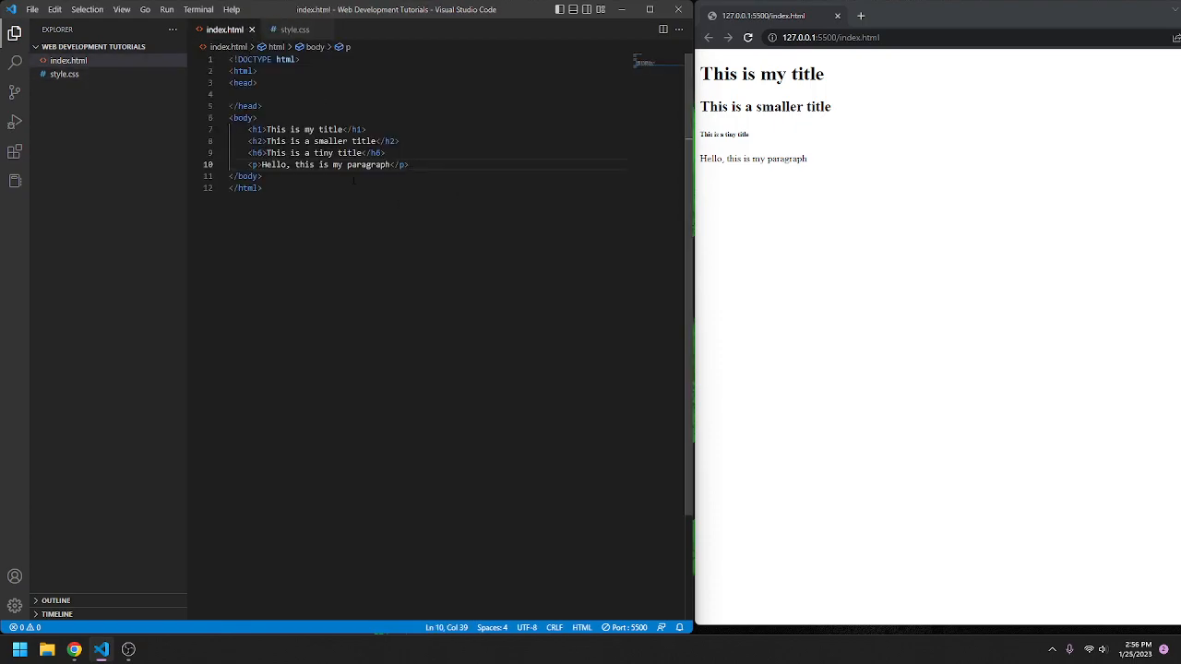